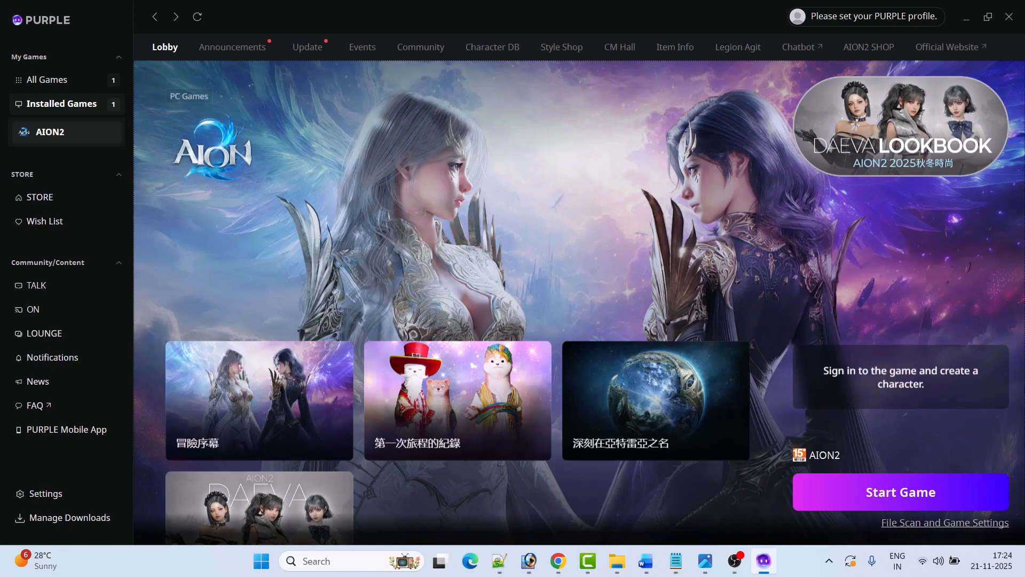
Show the saved screenshot of AION2 temporary error 40309:500 over the PURPLE lobby.
{"action": "left_click", "coordinate": [703, 561]}
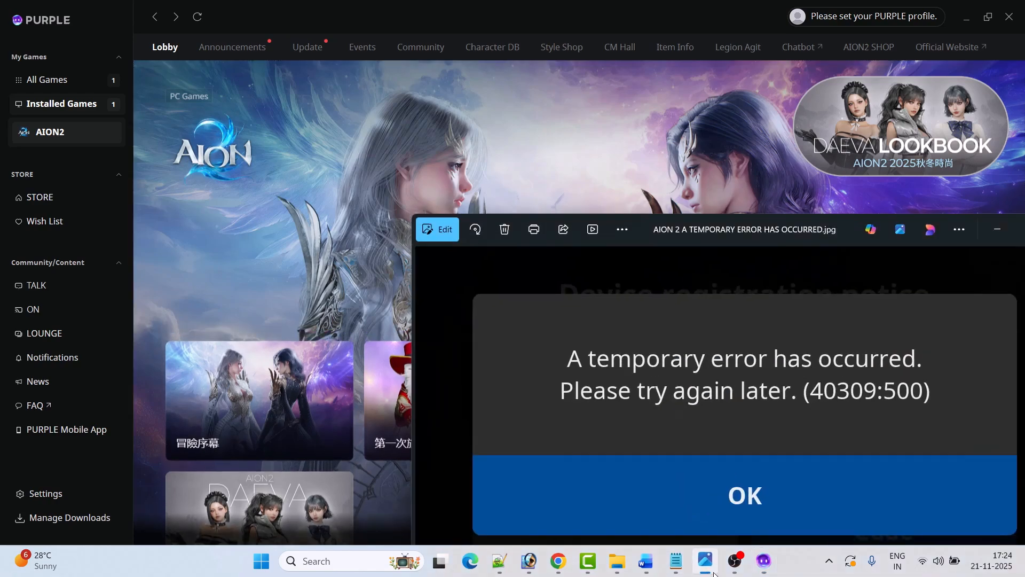
{"action": "mouse_move", "coordinate": [265, 173]}
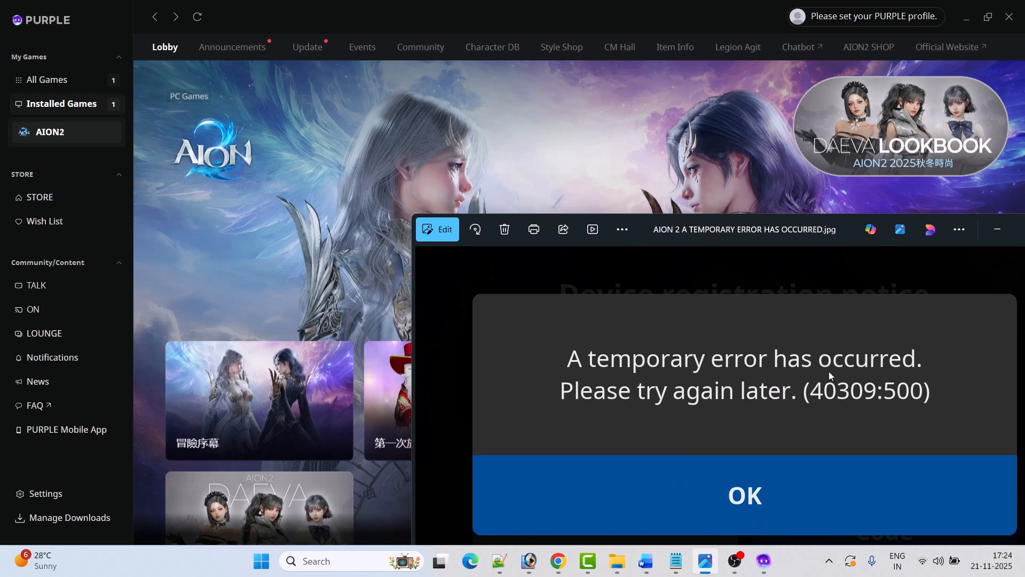
{"action": "mouse_move", "coordinate": [817, 406]}
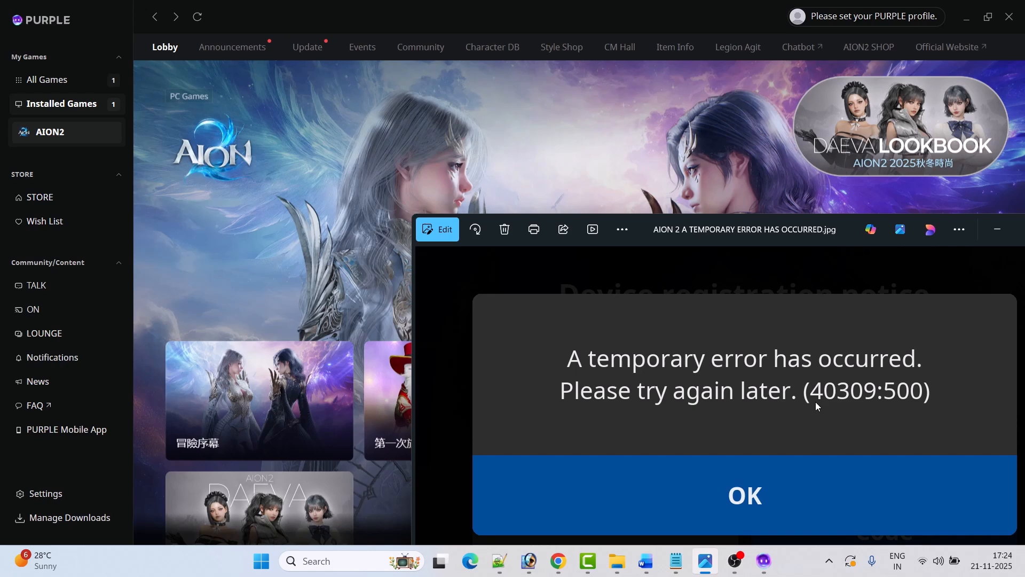
{"action": "mouse_move", "coordinate": [887, 406]}
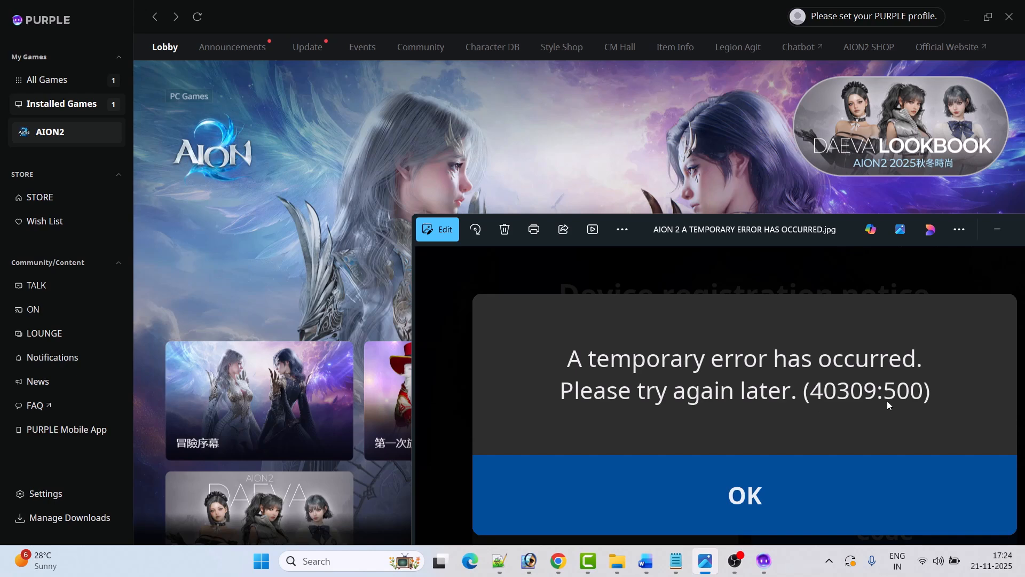
{"action": "mouse_move", "coordinate": [658, 380]}
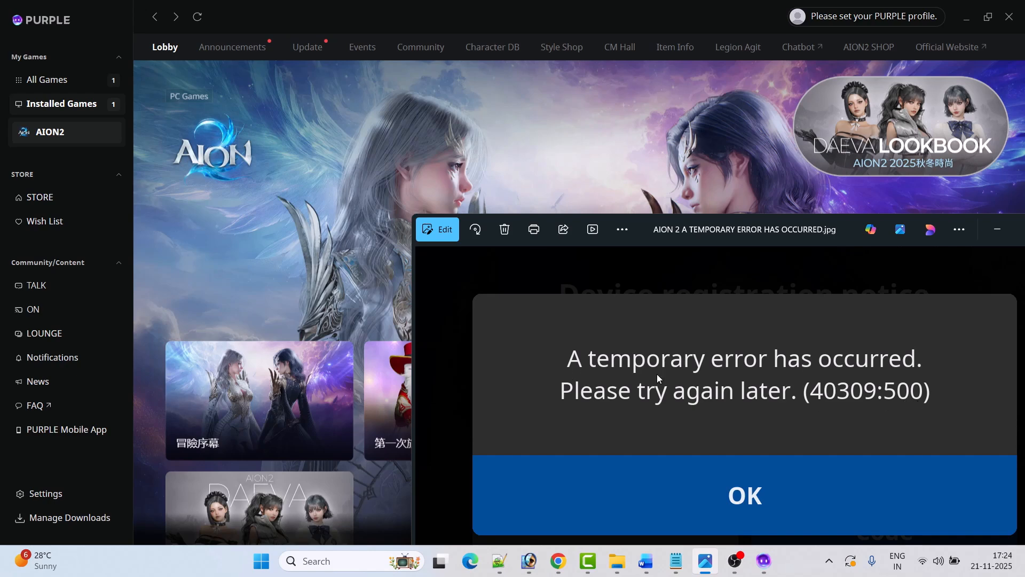
{"action": "mouse_move", "coordinate": [257, 185]}
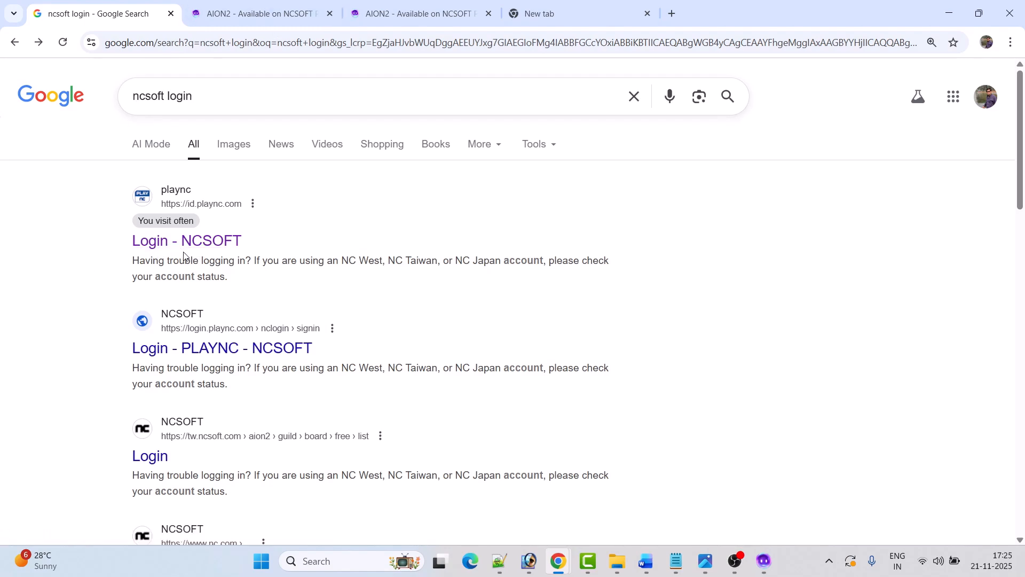
Open the NCSOFT login result in a new tab and go to AION2 from the Games list.
{"action": "right_click", "coordinate": [186, 240]}
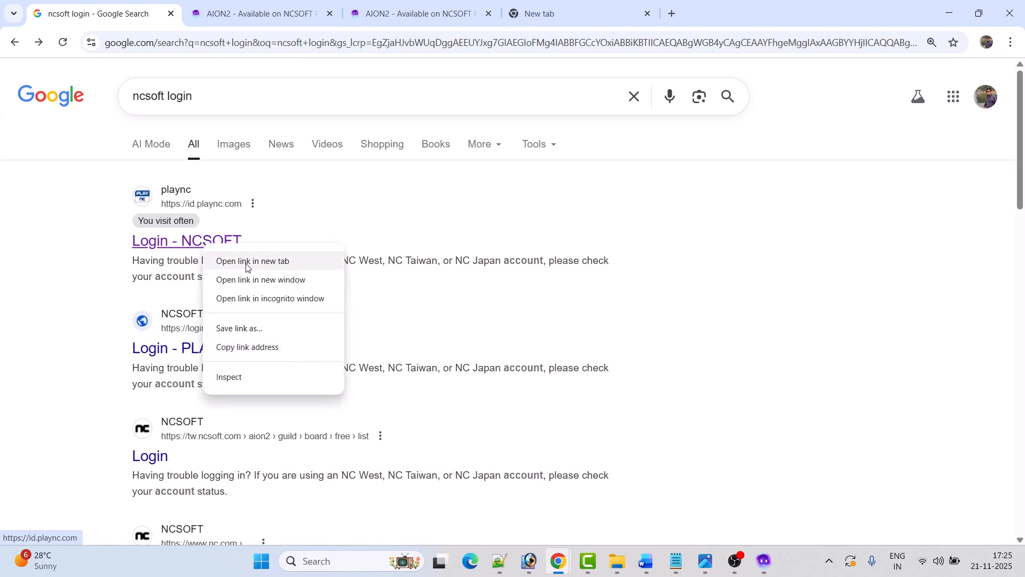
{"action": "left_click", "coordinate": [252, 261]}
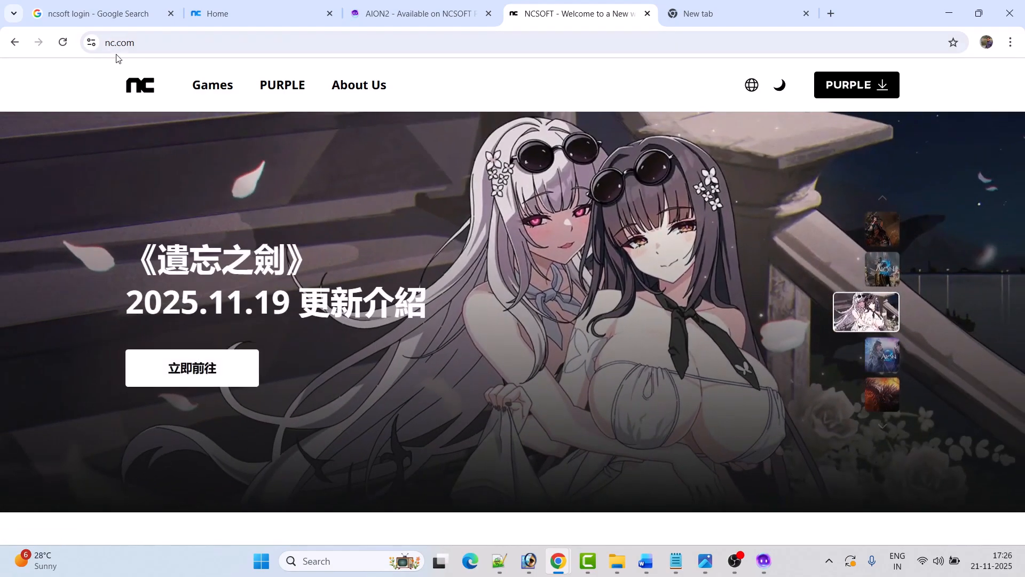
{"action": "left_click", "coordinate": [212, 85]}
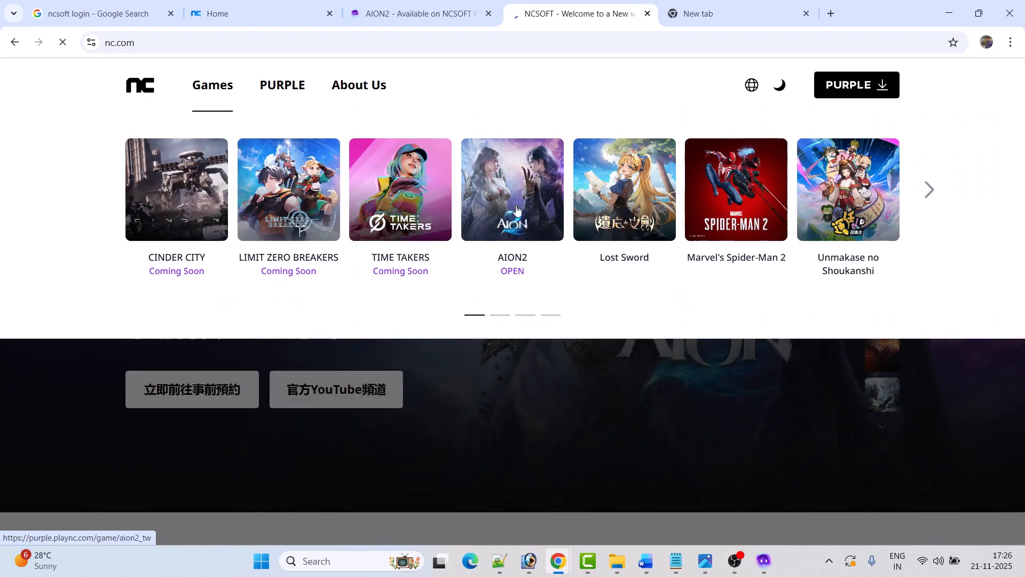
{"action": "left_click", "coordinate": [511, 190]}
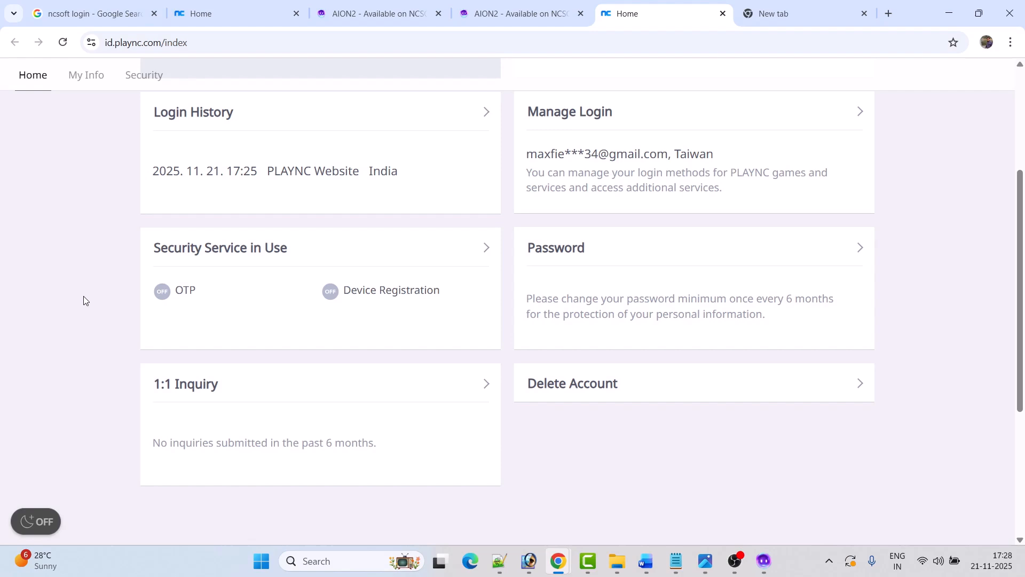
{"action": "mouse_move", "coordinate": [81, 299]}
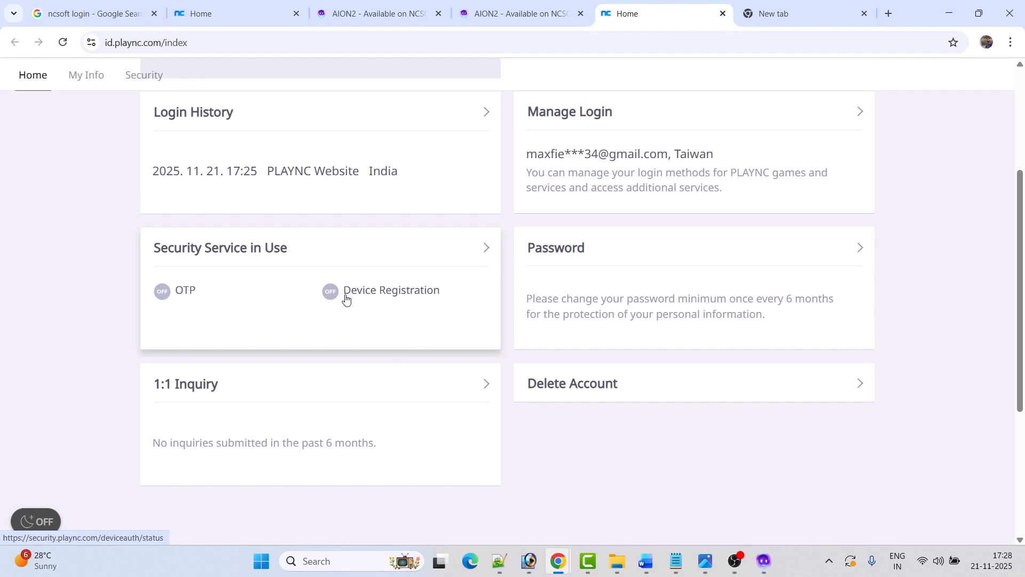
{"action": "mouse_move", "coordinate": [436, 298]}
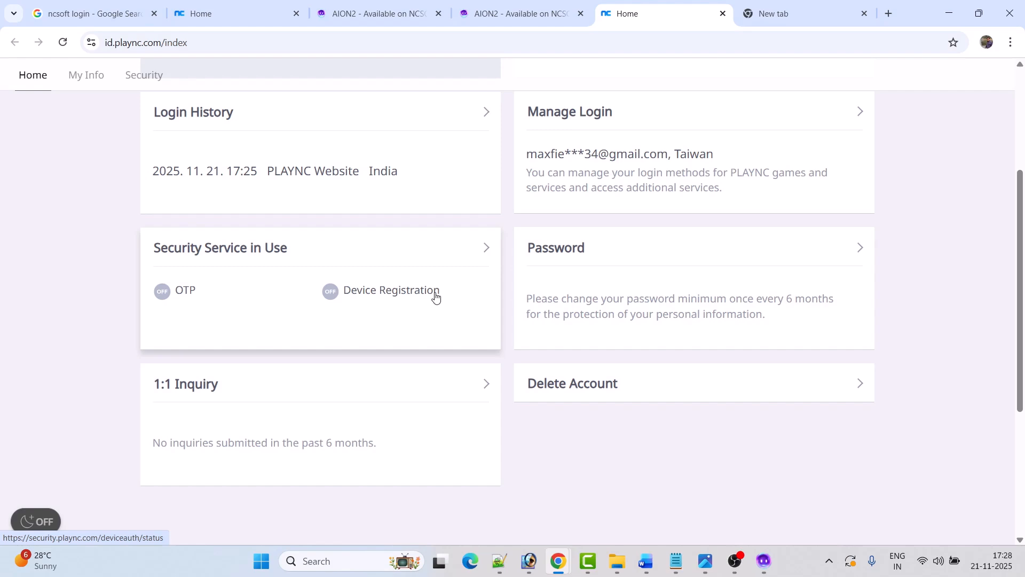
{"action": "mouse_move", "coordinate": [368, 262]}
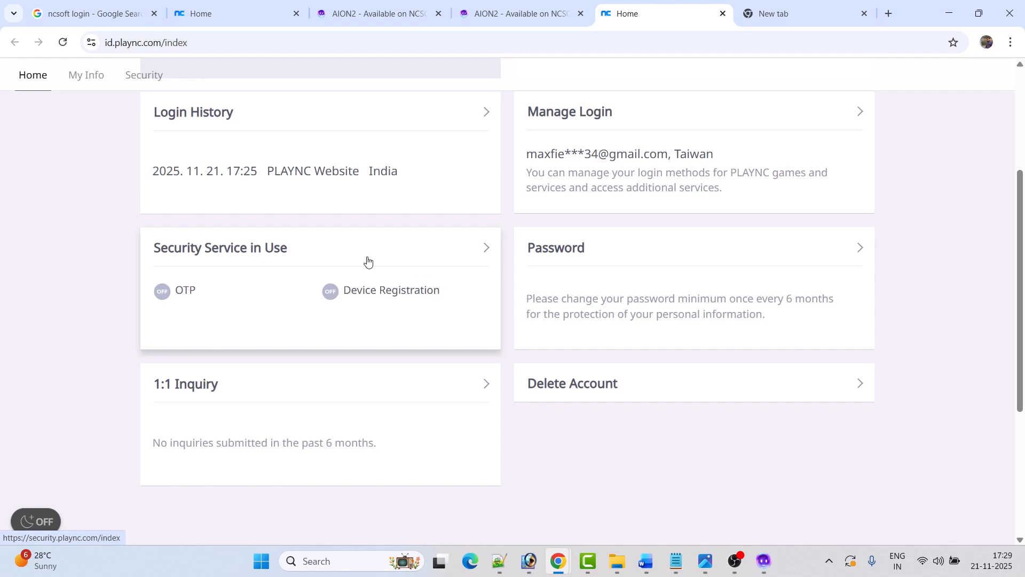
{"action": "mouse_move", "coordinate": [103, 310]}
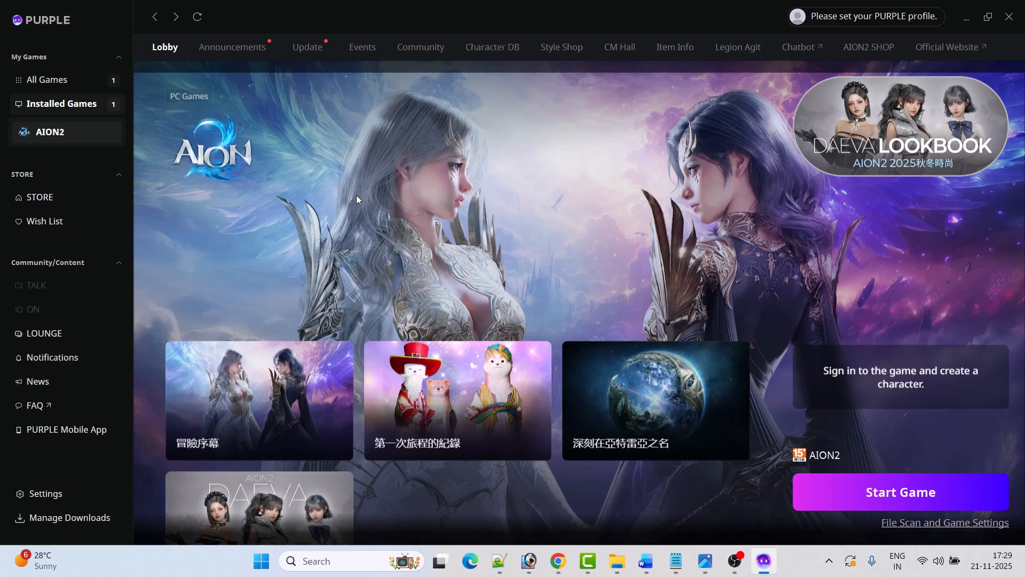
Select AION2 under Installed Games and start the game from its launcher page.
{"action": "left_click", "coordinate": [50, 132]}
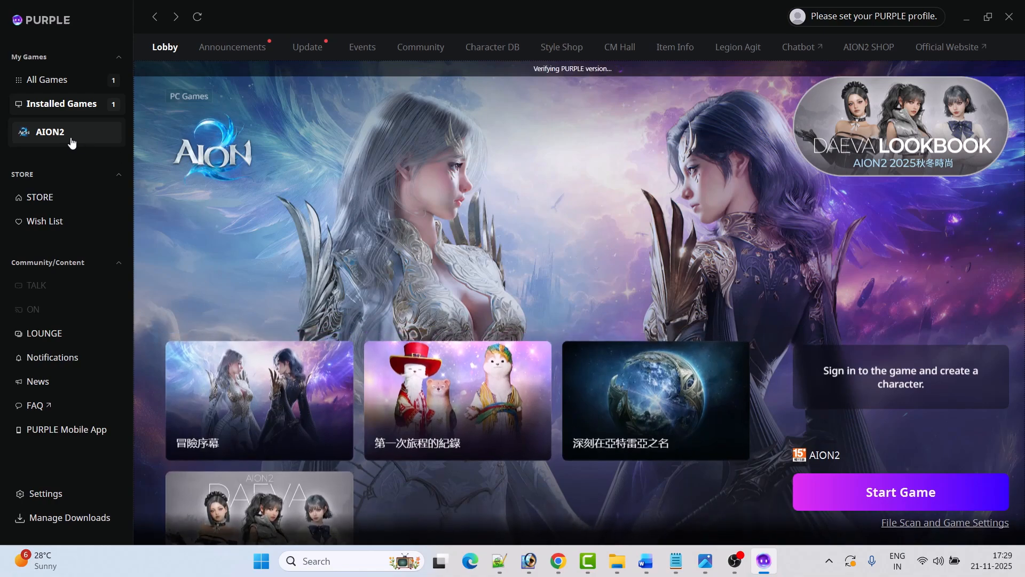
{"action": "left_click", "coordinate": [899, 492]}
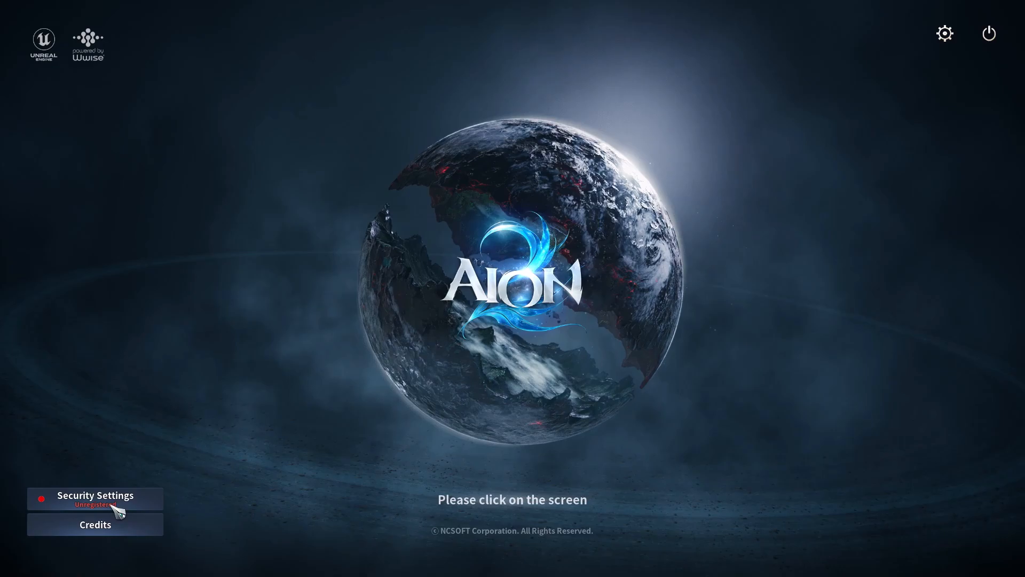
From the title screen's Security Settings, begin the security service sign-up to reach Identity Verification.
{"action": "left_click", "coordinate": [94, 495]}
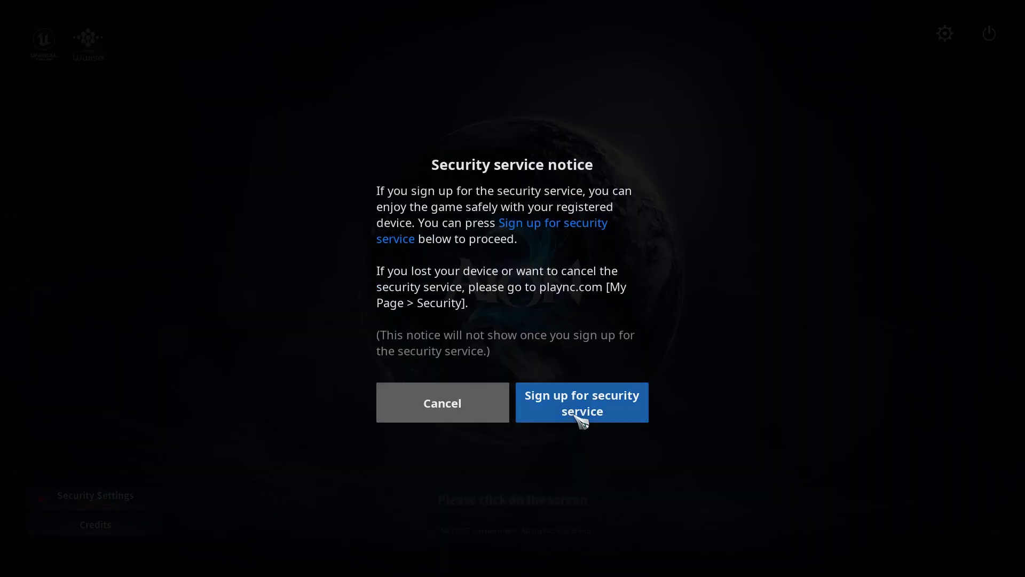
{"action": "left_click", "coordinate": [581, 402]}
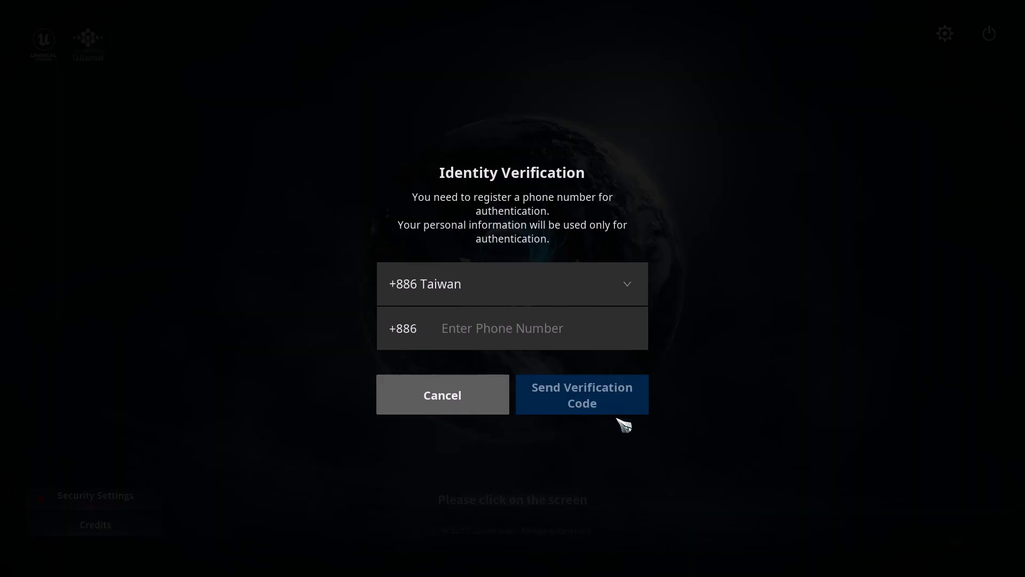
{"action": "mouse_move", "coordinate": [628, 304]}
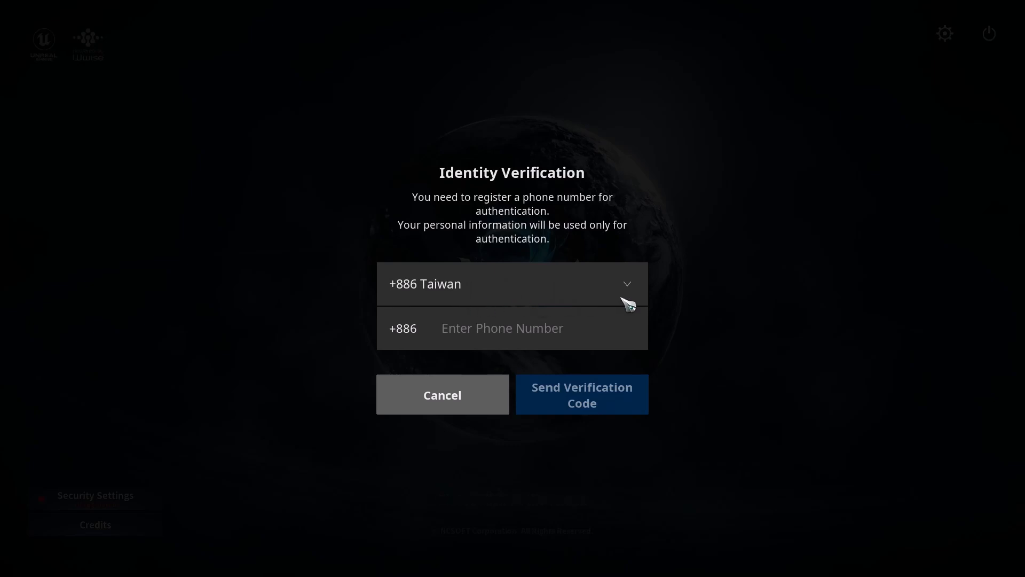
{"action": "mouse_move", "coordinate": [536, 341]}
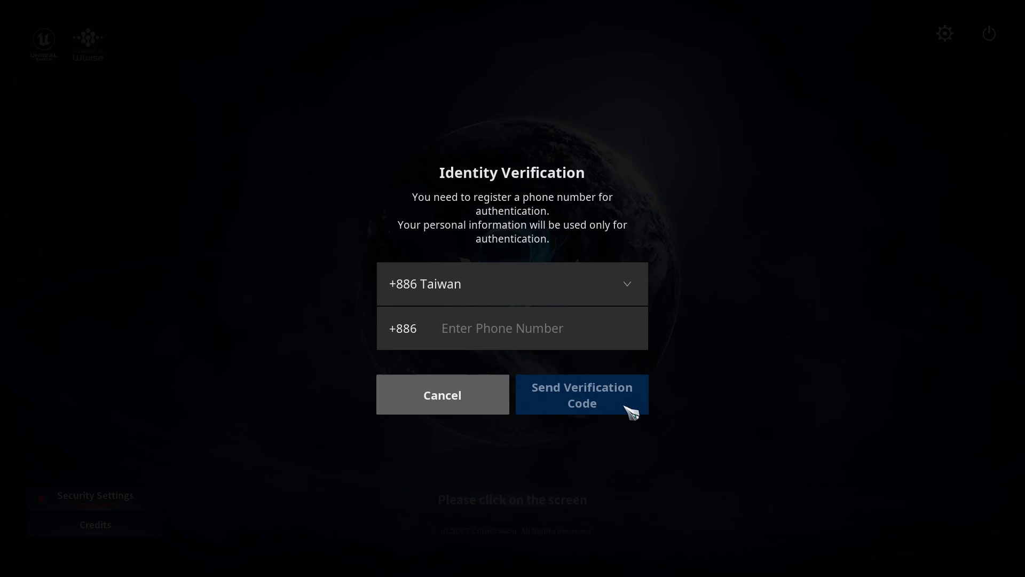
{"action": "mouse_move", "coordinate": [576, 345]}
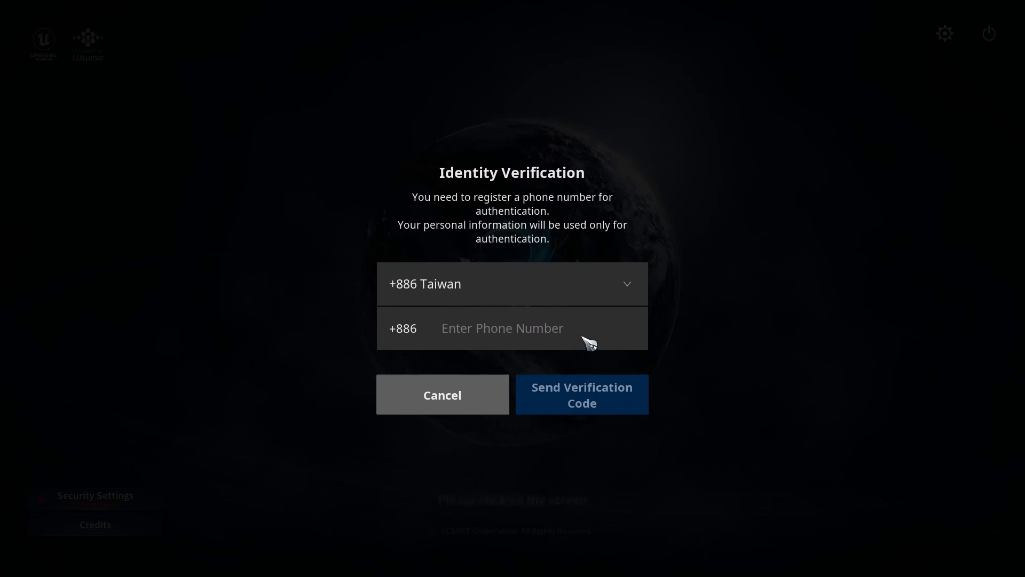
{"action": "mouse_move", "coordinate": [788, 199]}
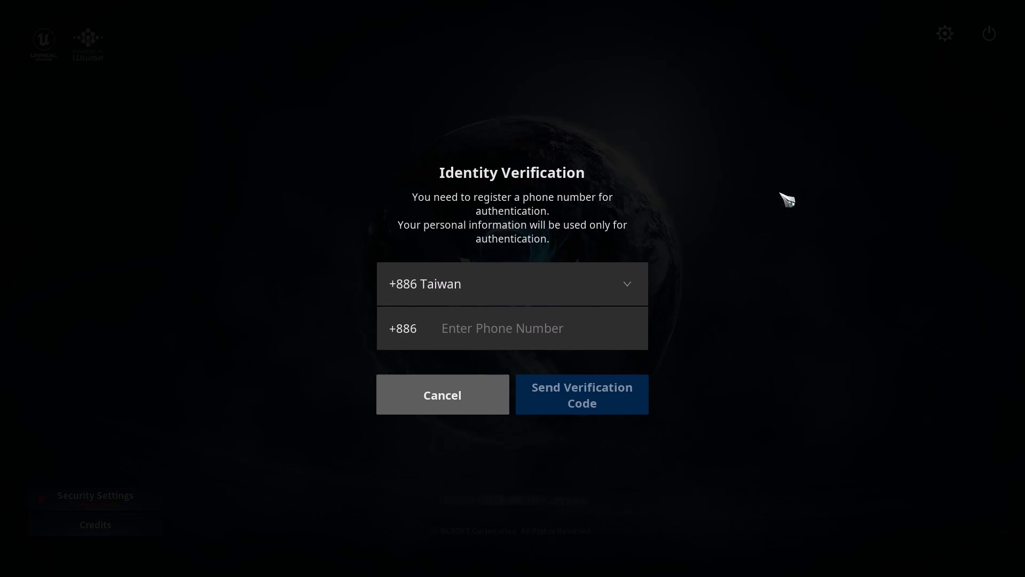
{"action": "mouse_move", "coordinate": [596, 181]}
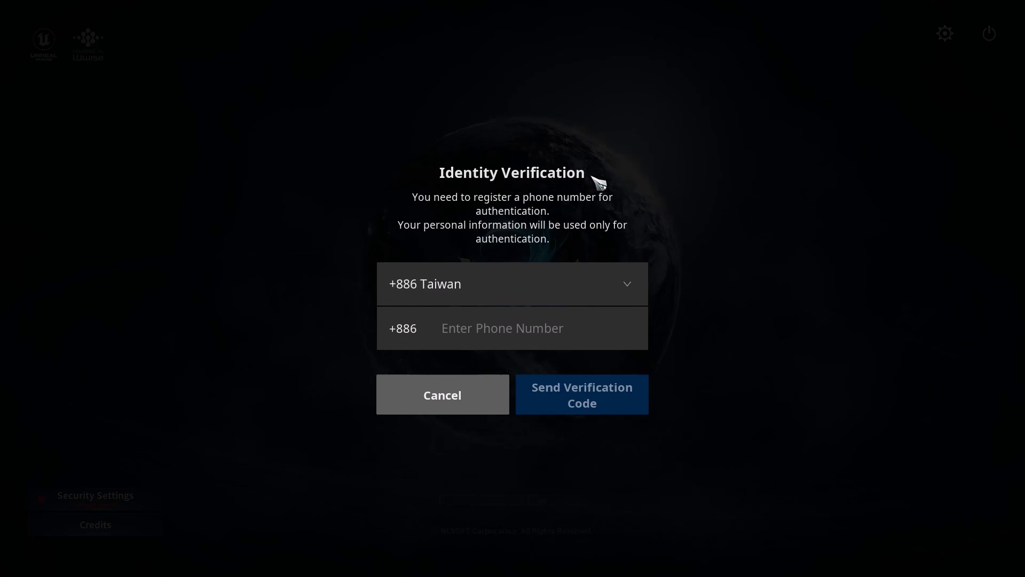
{"action": "mouse_move", "coordinate": [855, 296]}
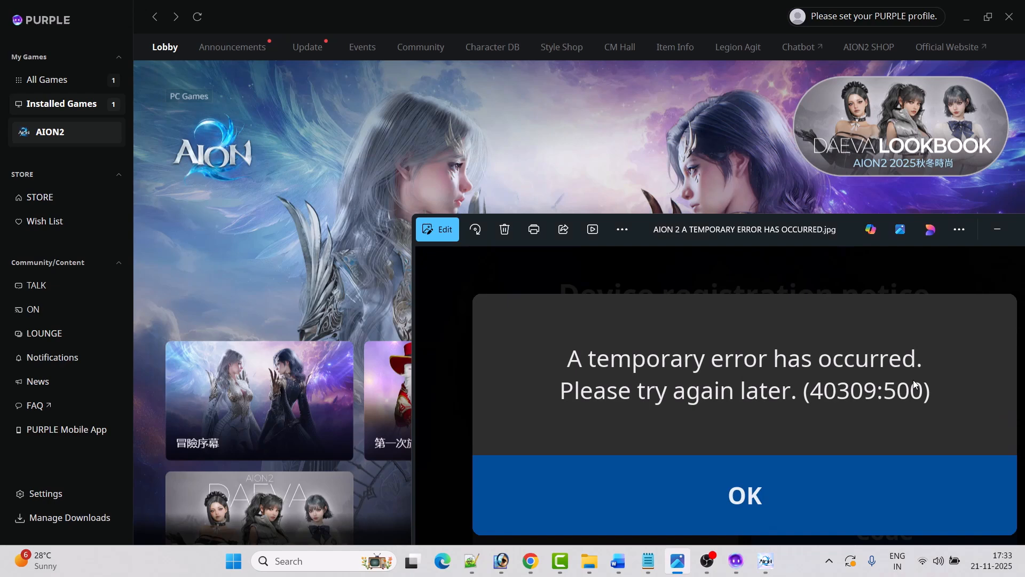
{"action": "mouse_move", "coordinate": [728, 385]}
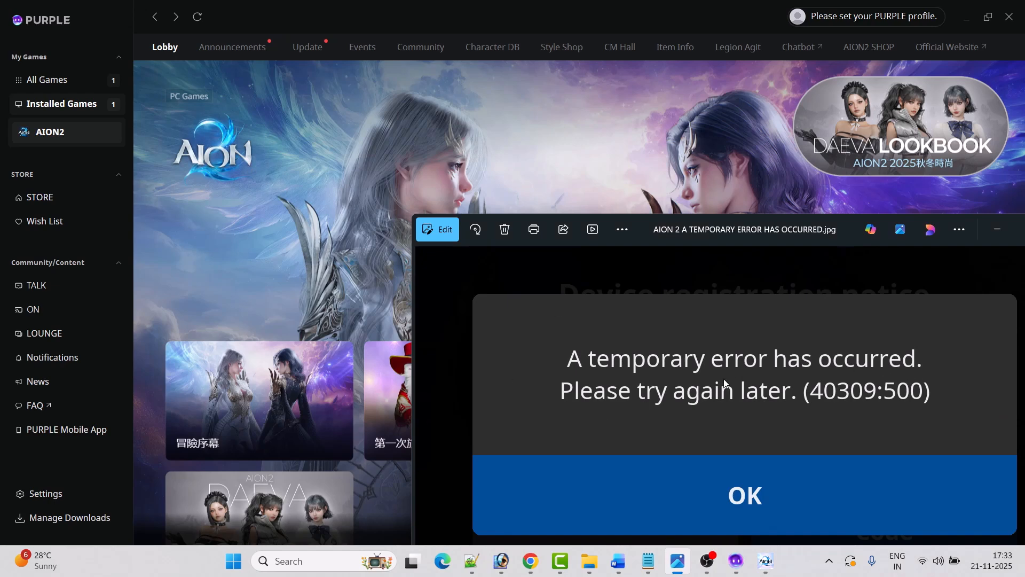
{"action": "mouse_move", "coordinate": [786, 412]}
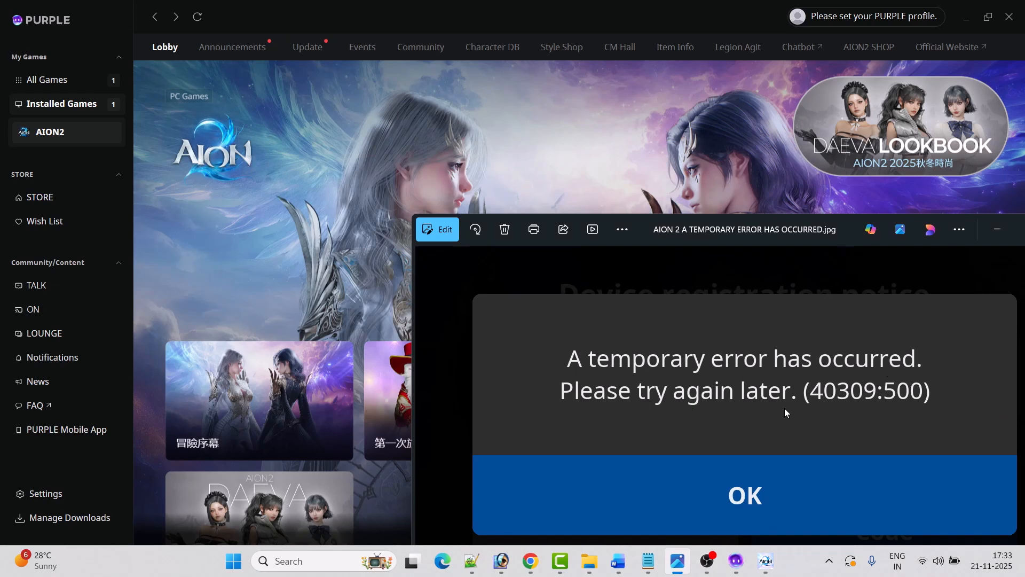
{"action": "mouse_move", "coordinate": [911, 407]}
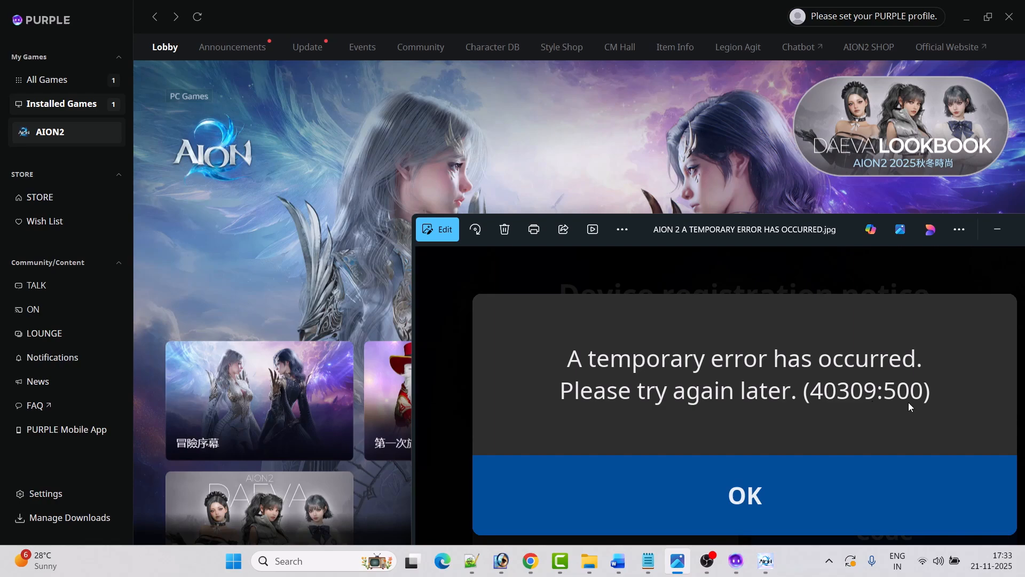
{"action": "mouse_move", "coordinate": [915, 398]}
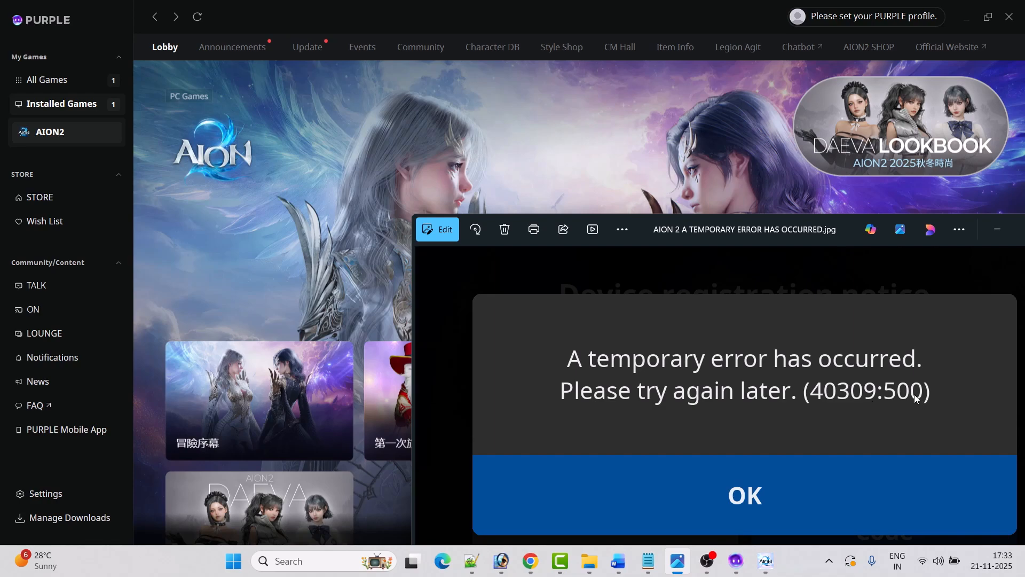